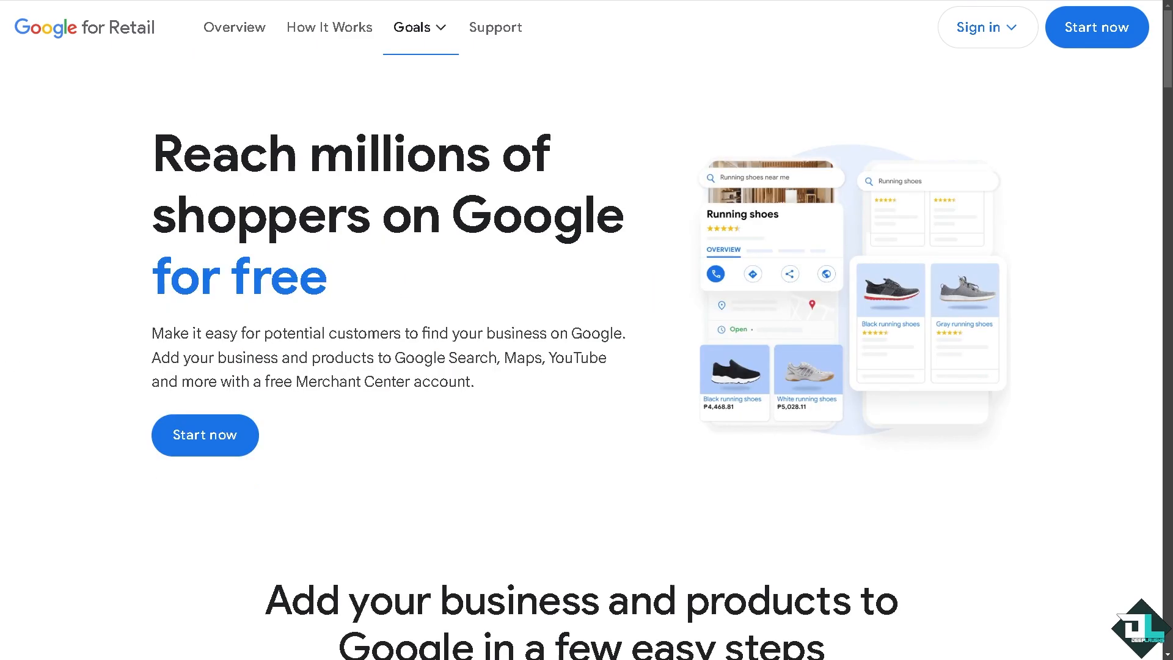
mouse_move(983, 27)
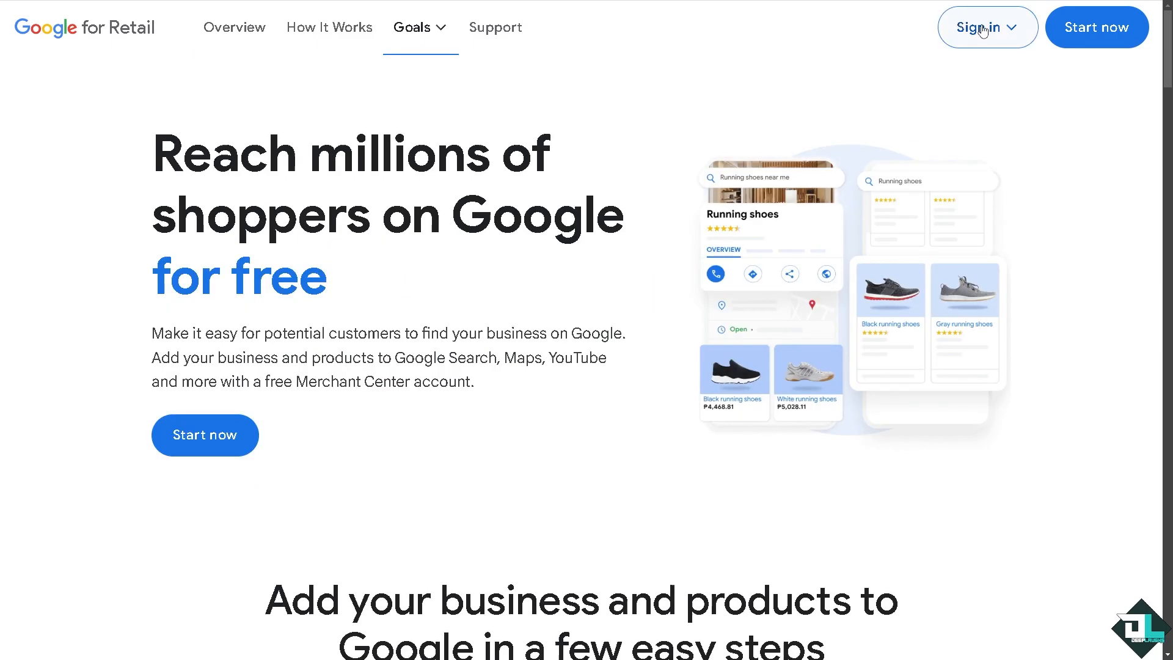
mouse_move(862, 71)
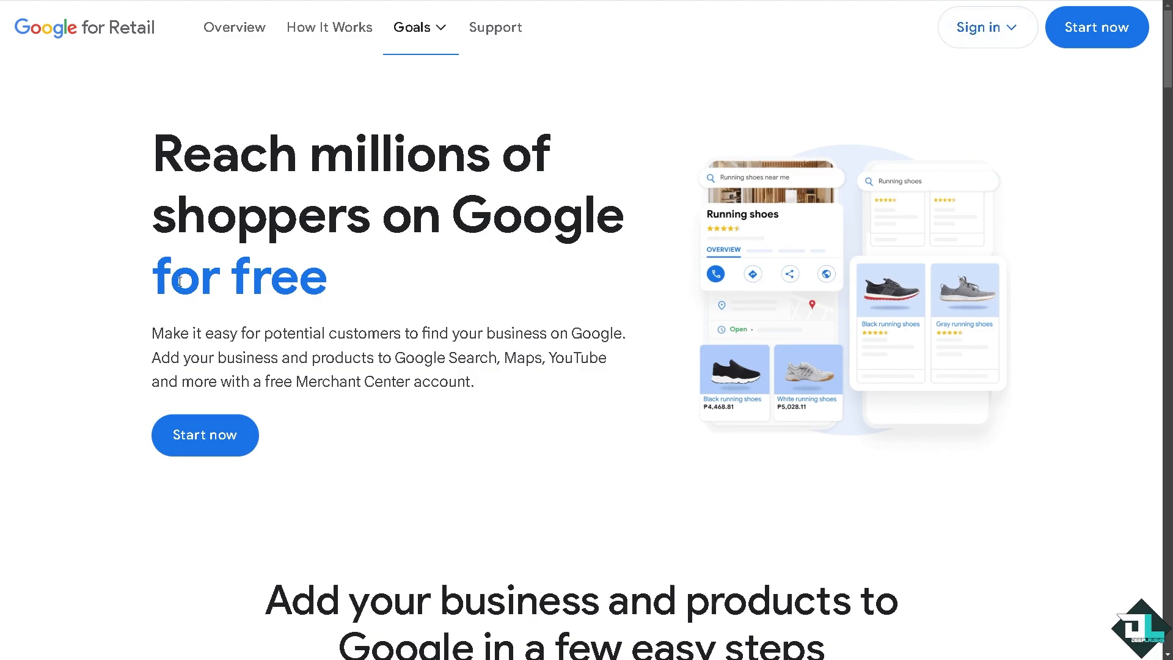
Start the free Merchant Center sign-up from the Google for Retail homepage.
click(204, 435)
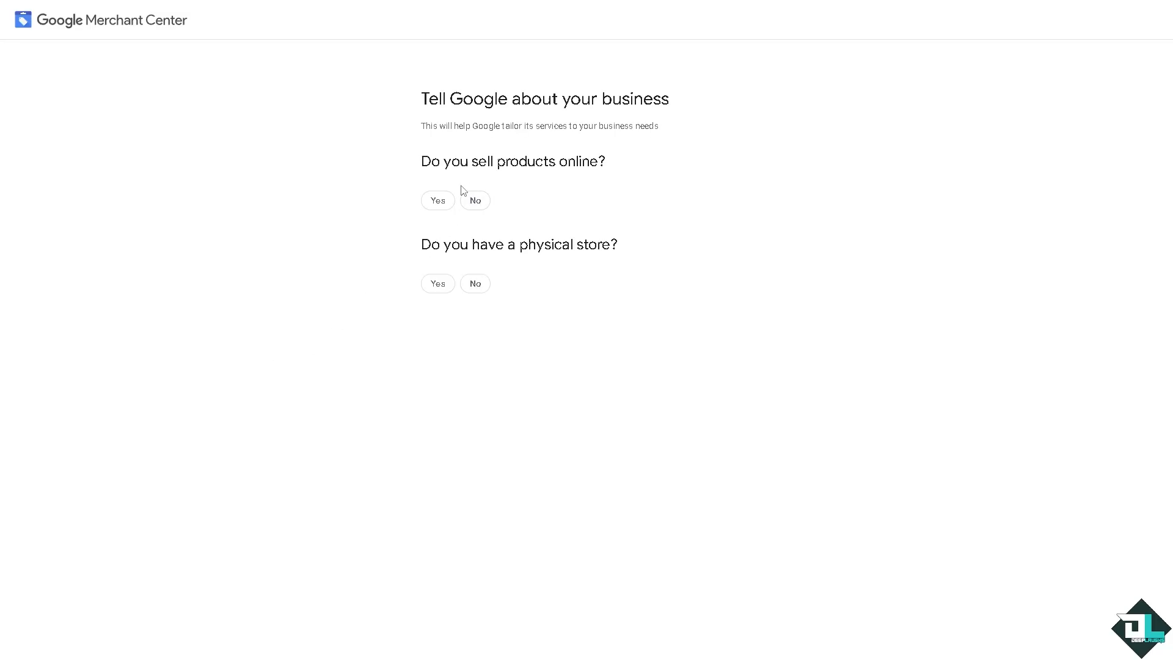
Answer Yes to selling products online and Yes to having a physical store.
click(438, 199)
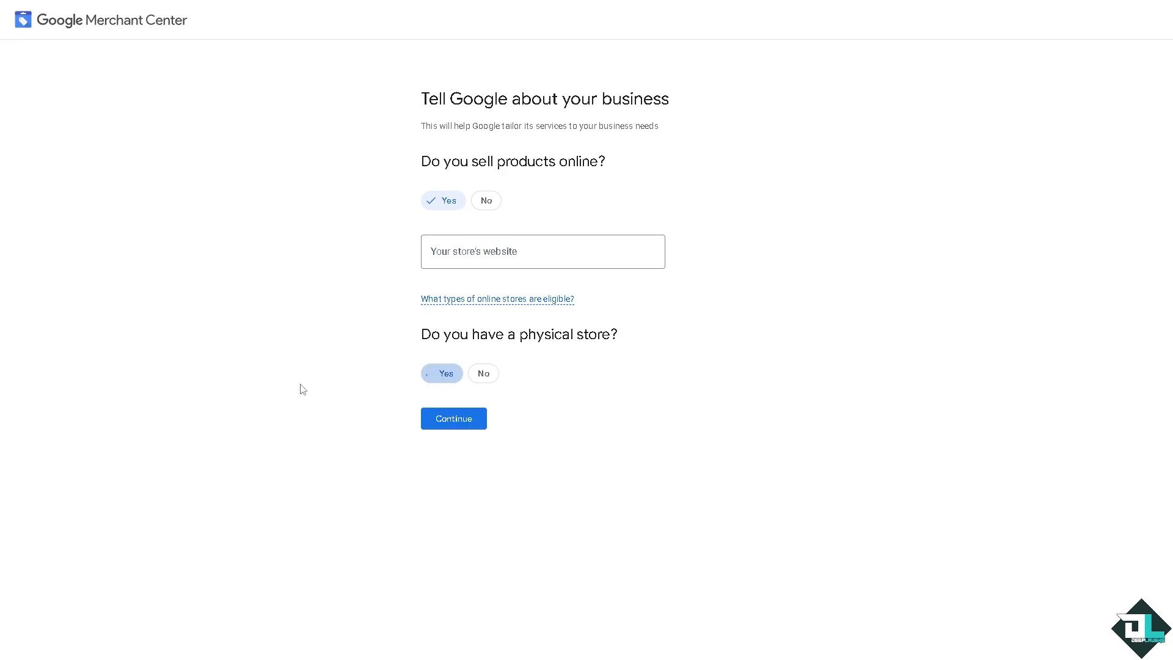
click(454, 418)
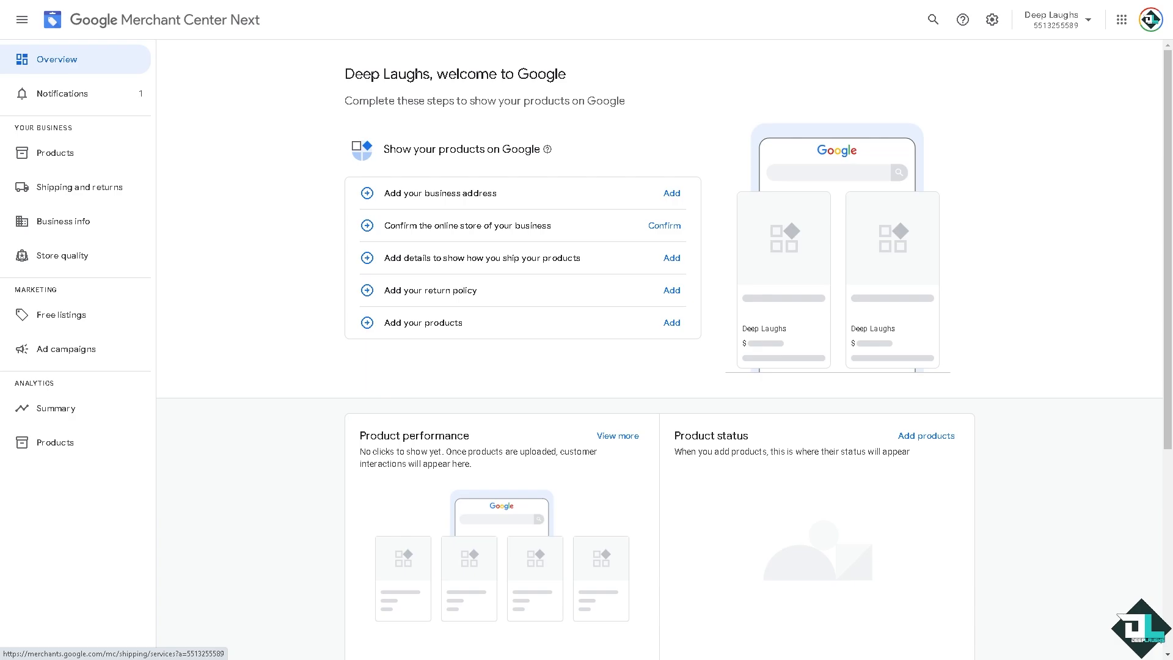
mouse_move(290, 244)
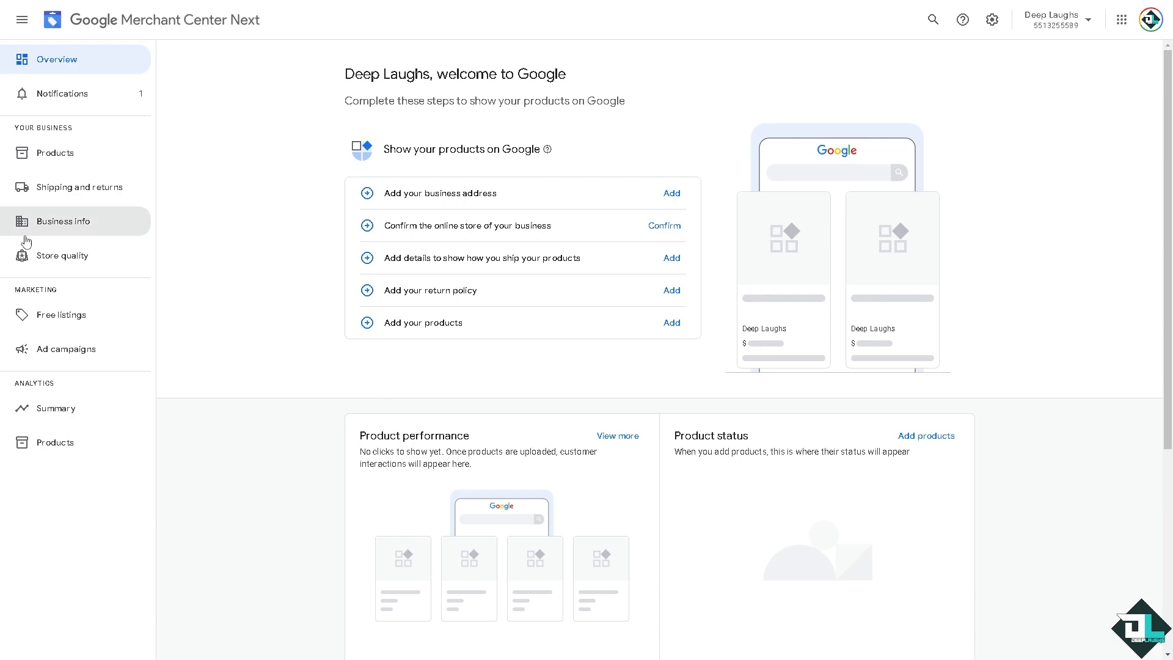
mouse_move(1012, 154)
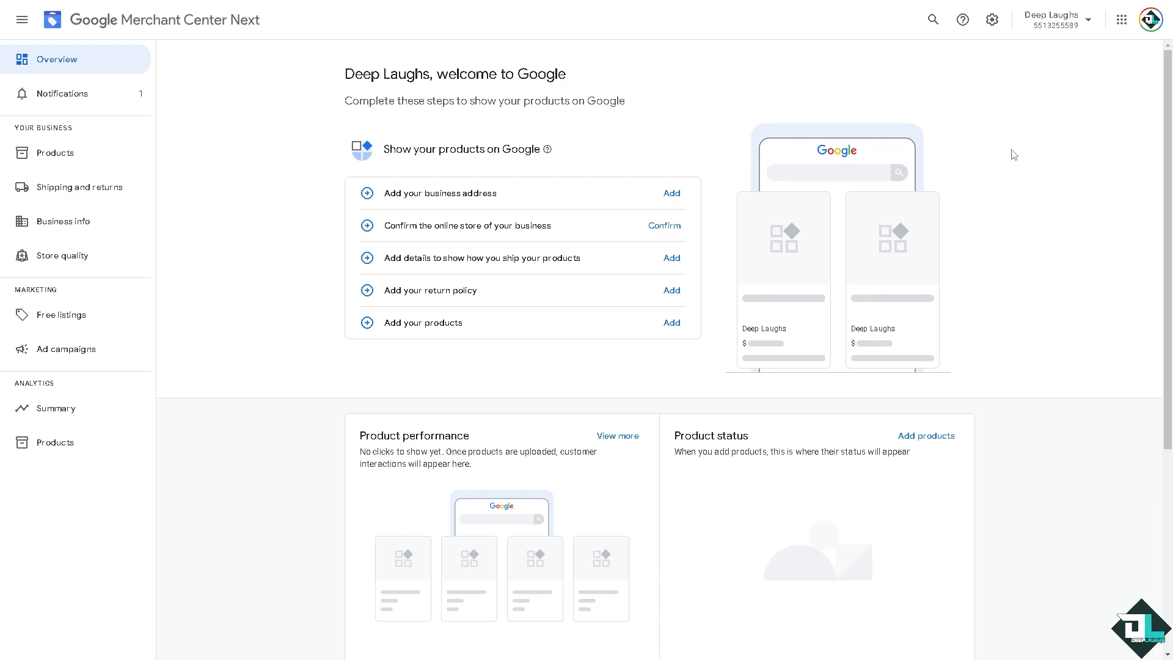
mouse_move(993, 20)
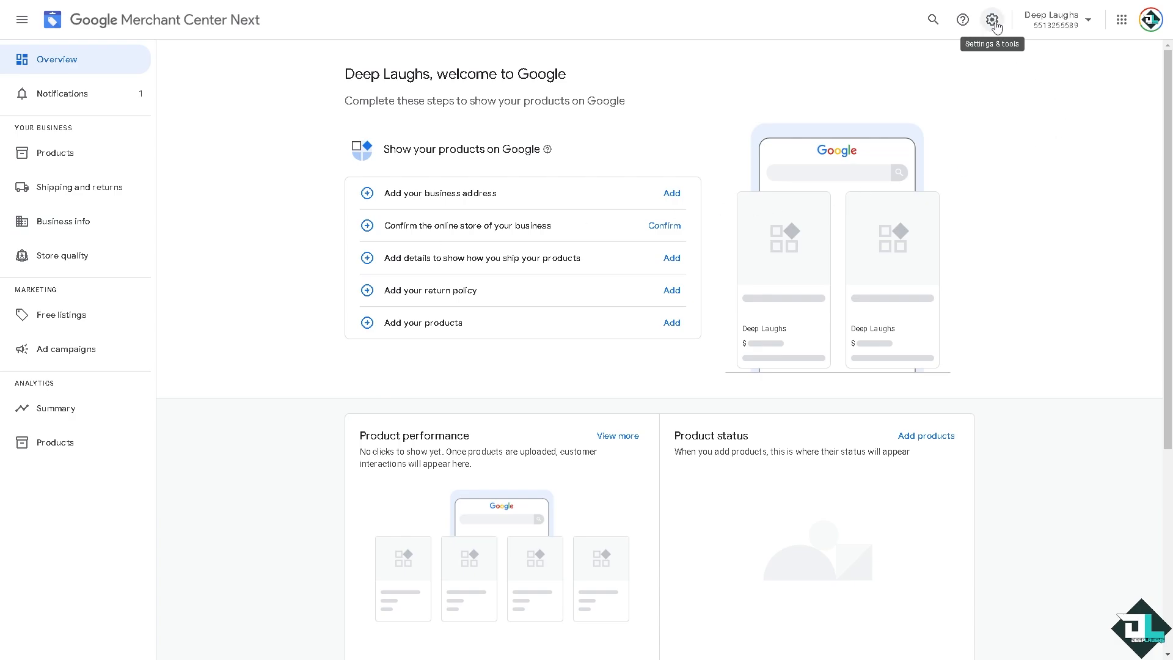
Open People and access from the Settings & tools menu.
click(992, 20)
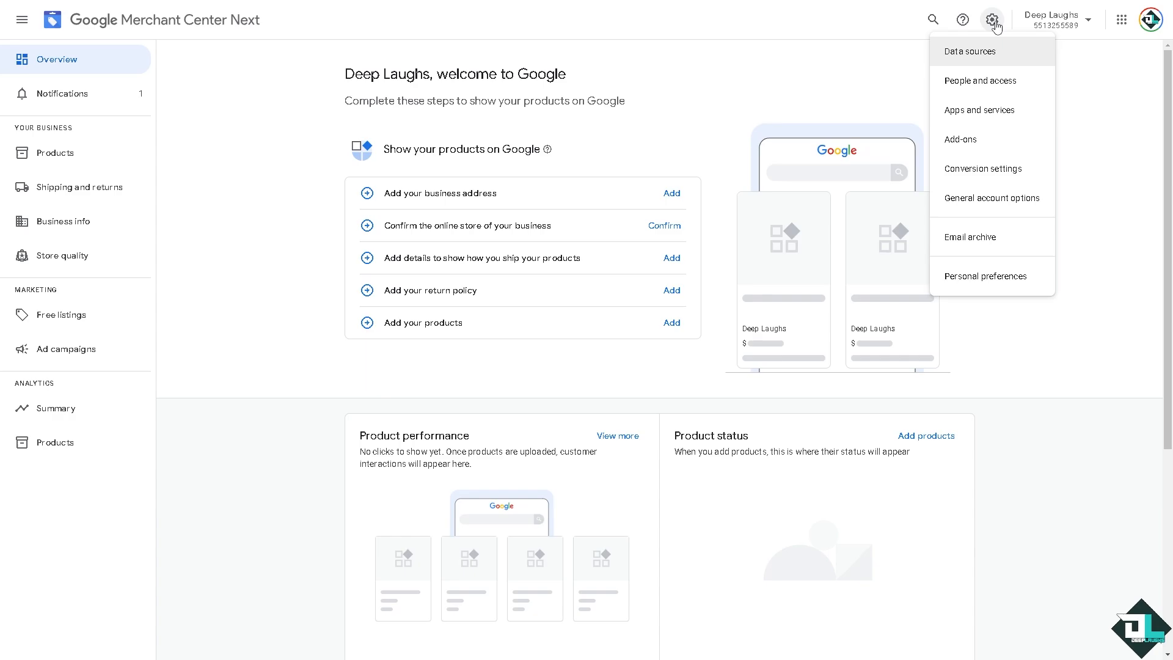
mouse_move(987, 85)
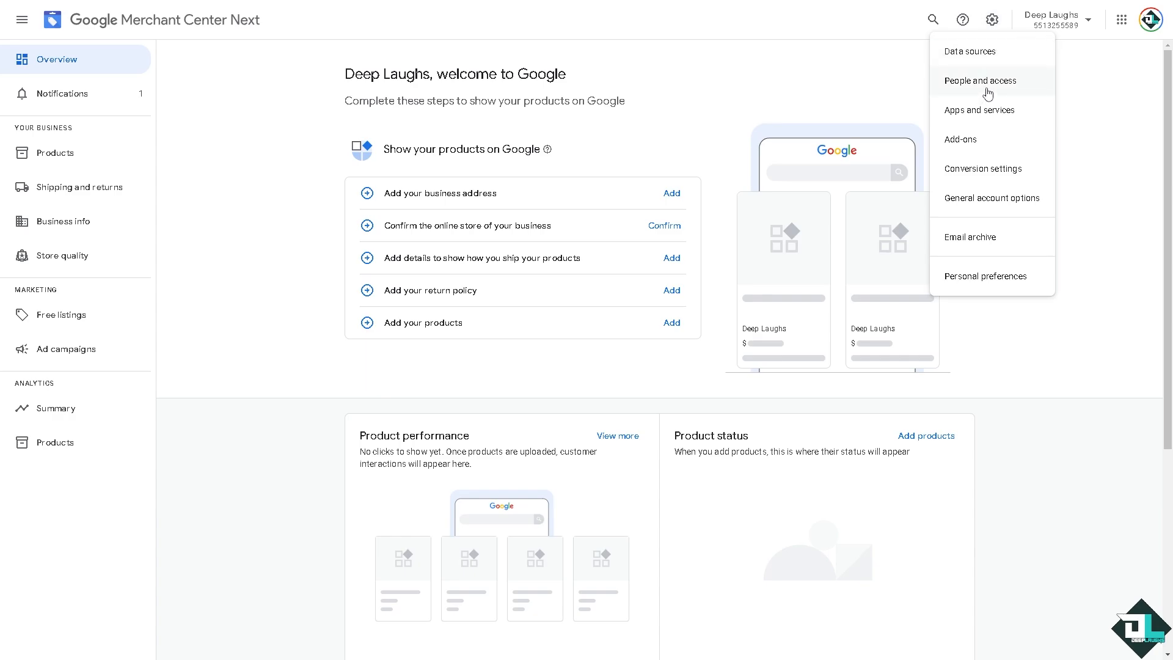
click(979, 80)
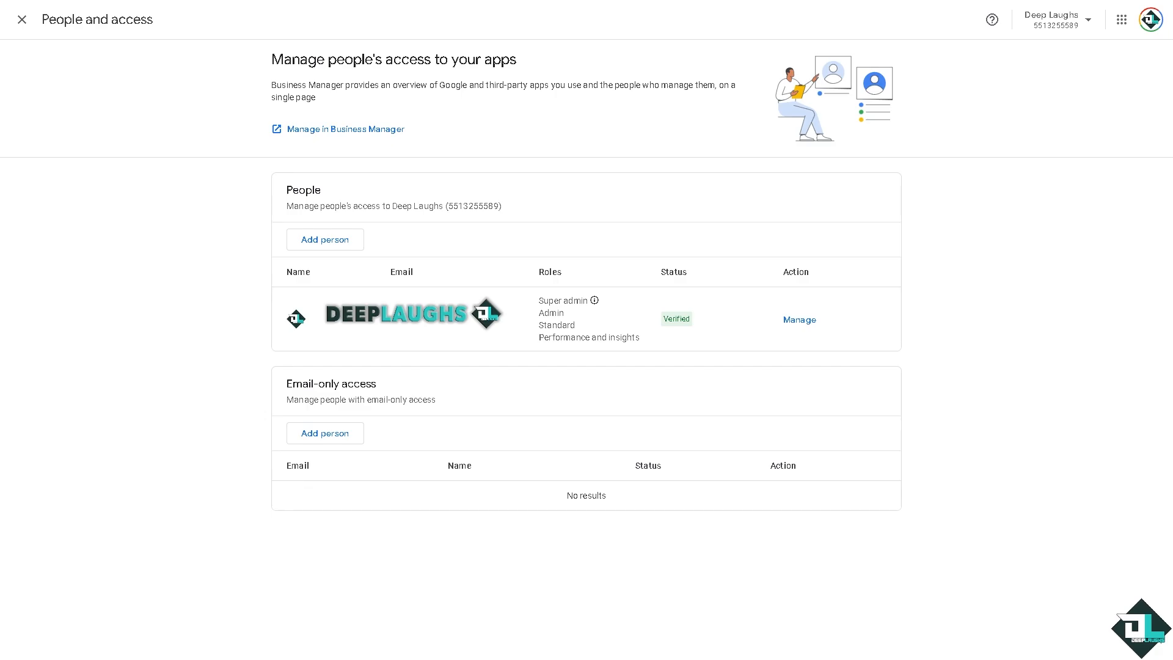
mouse_move(607, 321)
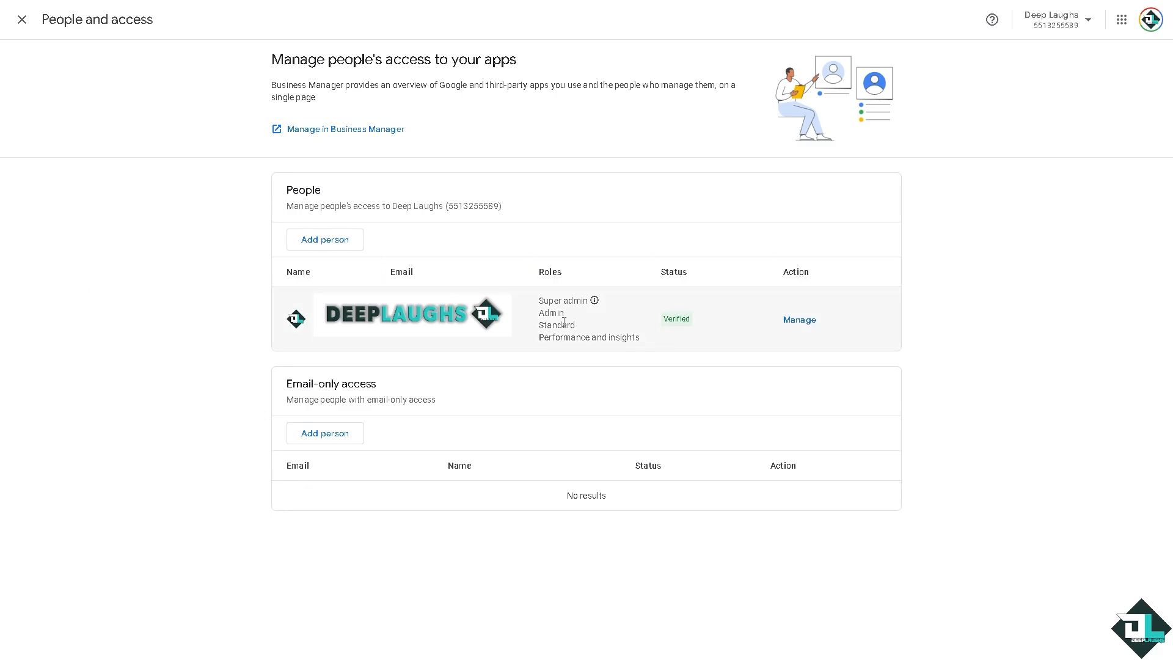
mouse_move(605, 327)
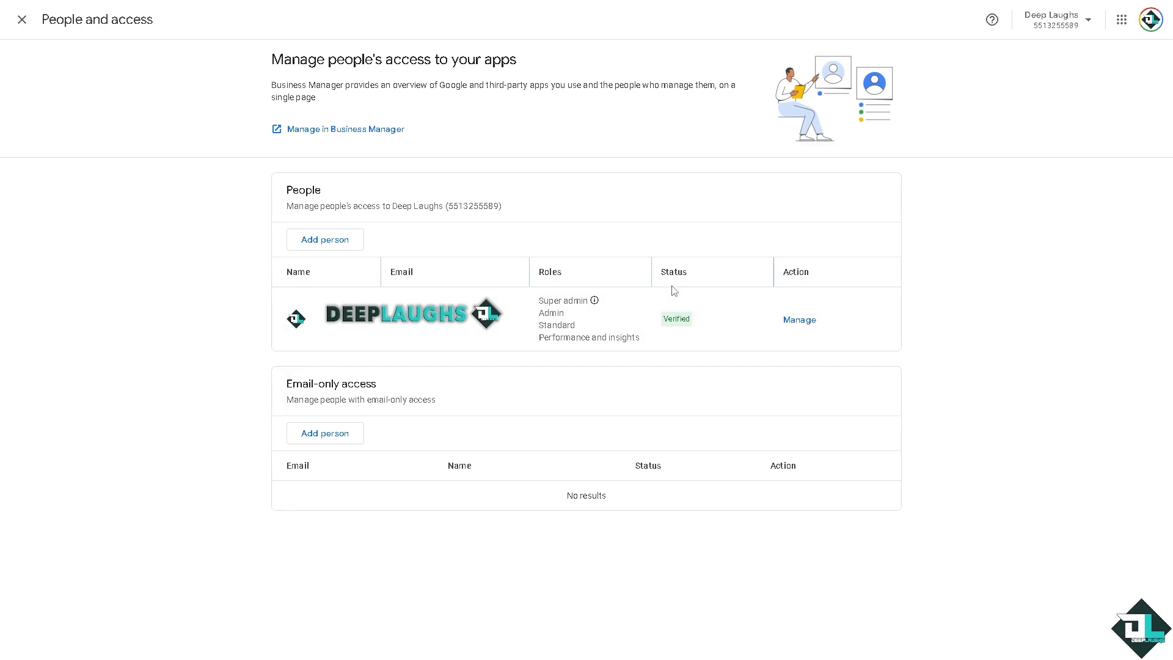
mouse_move(796, 291)
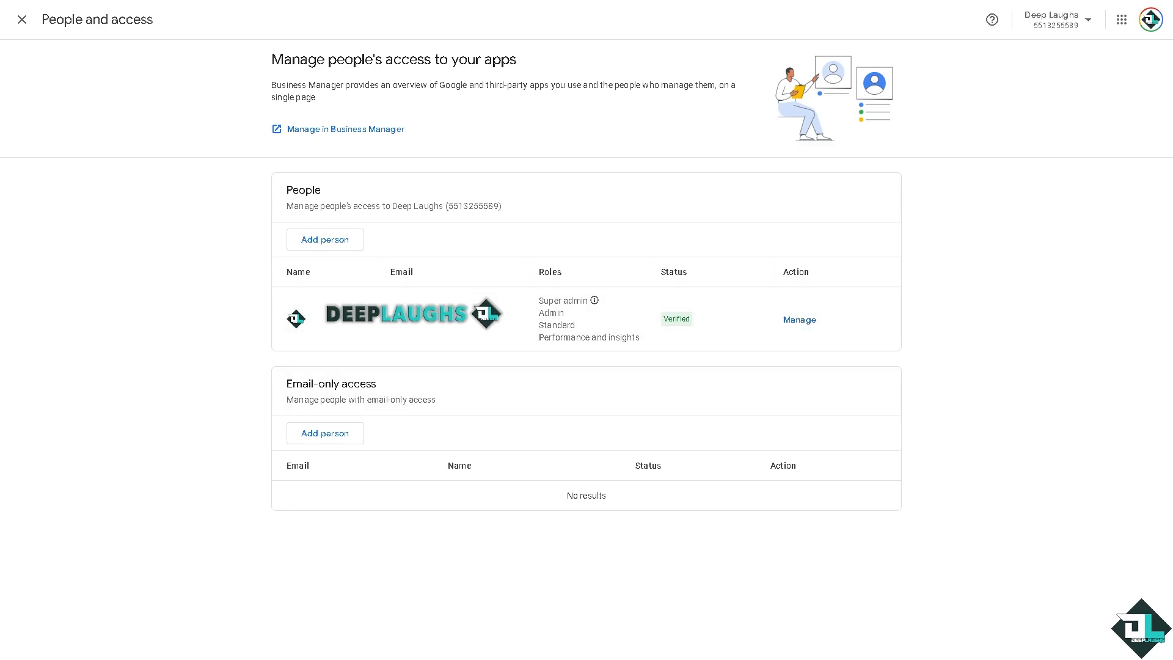
Open the Manage access page for the existing super admin user.
click(798, 320)
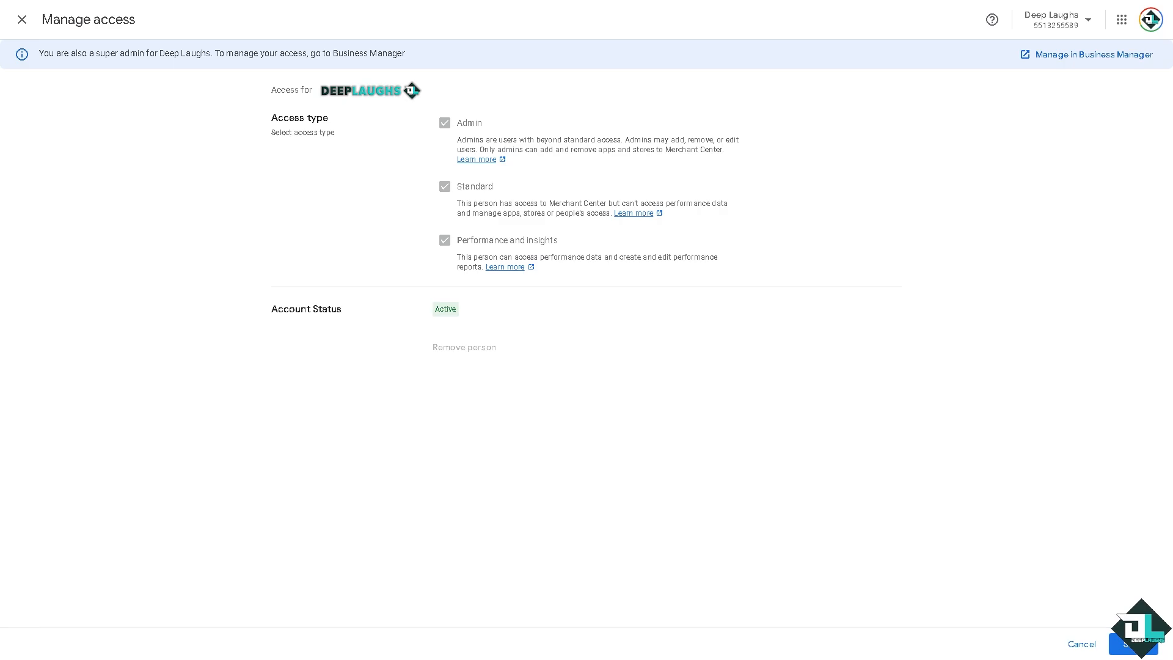
mouse_move(495, 148)
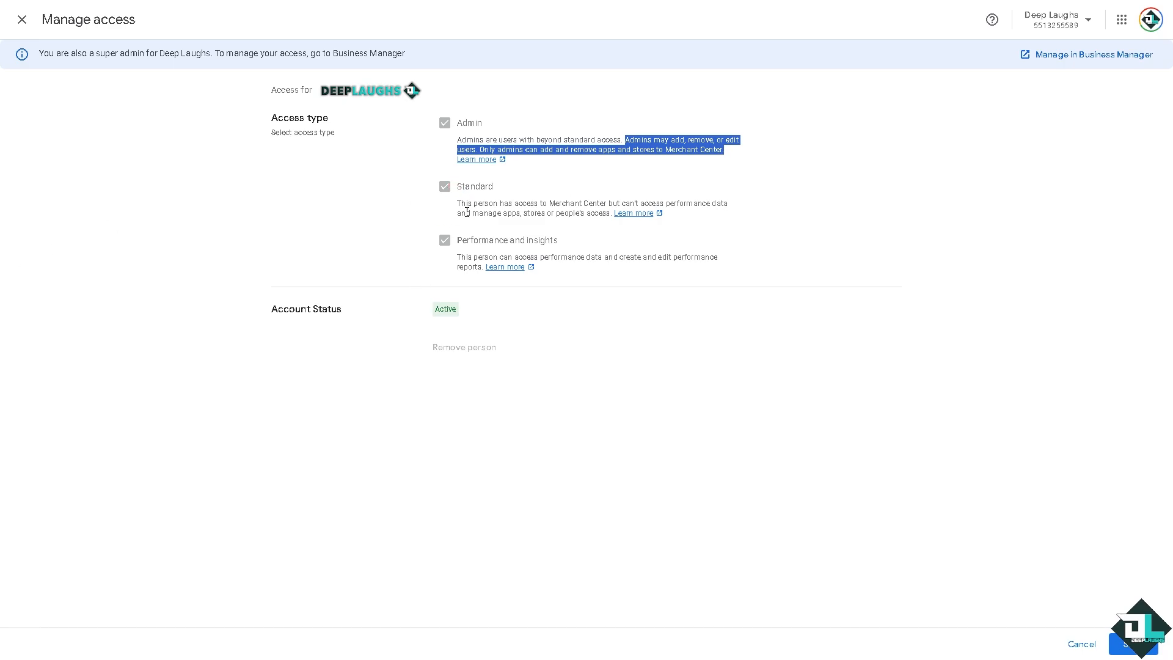
mouse_move(512, 202)
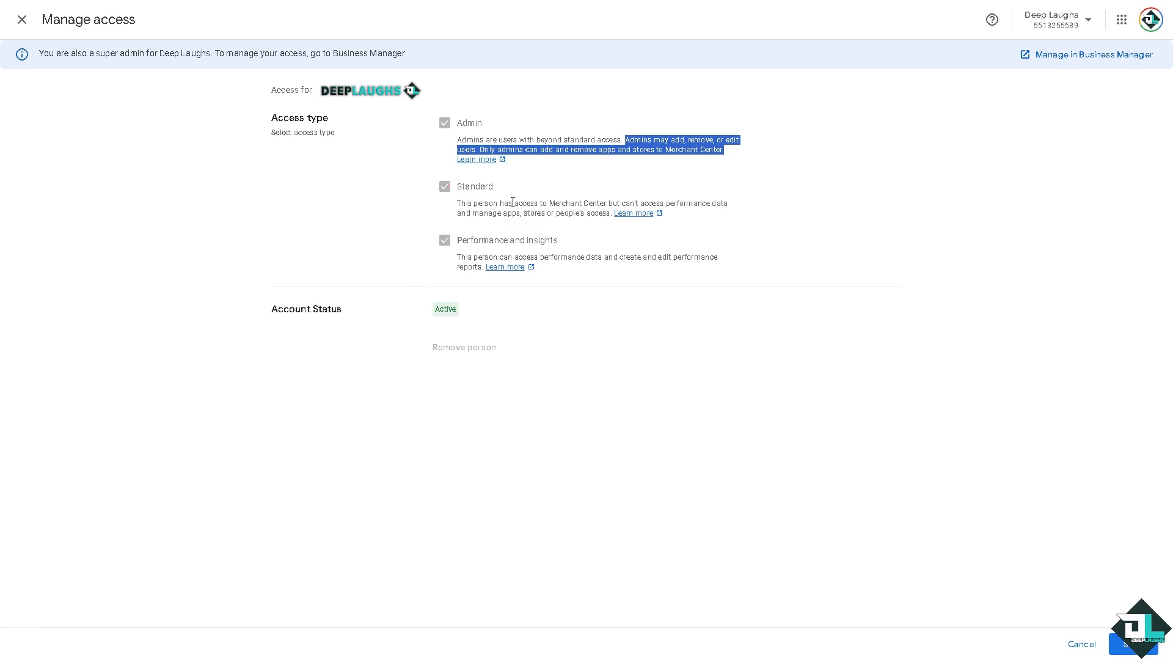
mouse_move(718, 208)
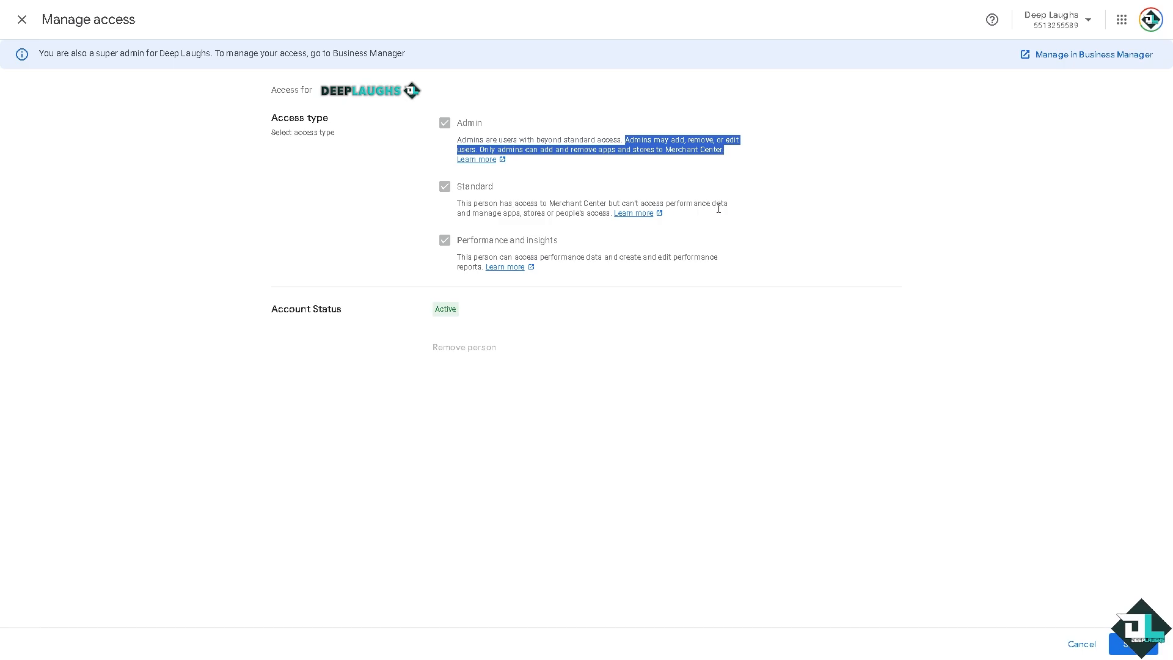
mouse_move(304, 154)
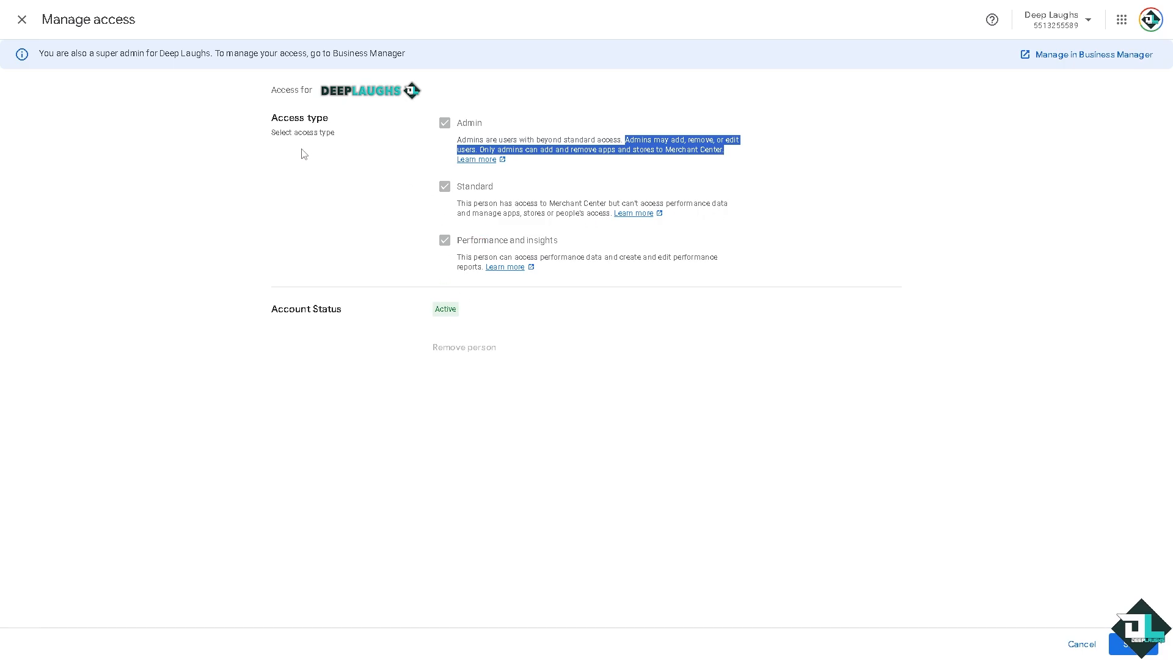
mouse_move(129, 284)
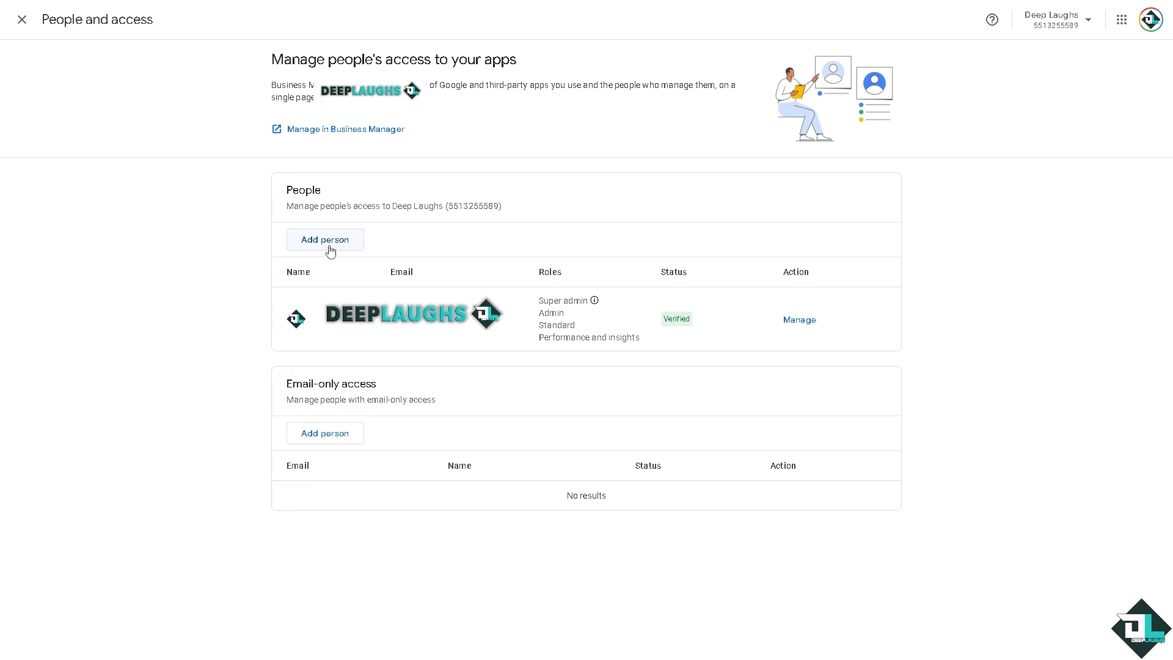
click(325, 239)
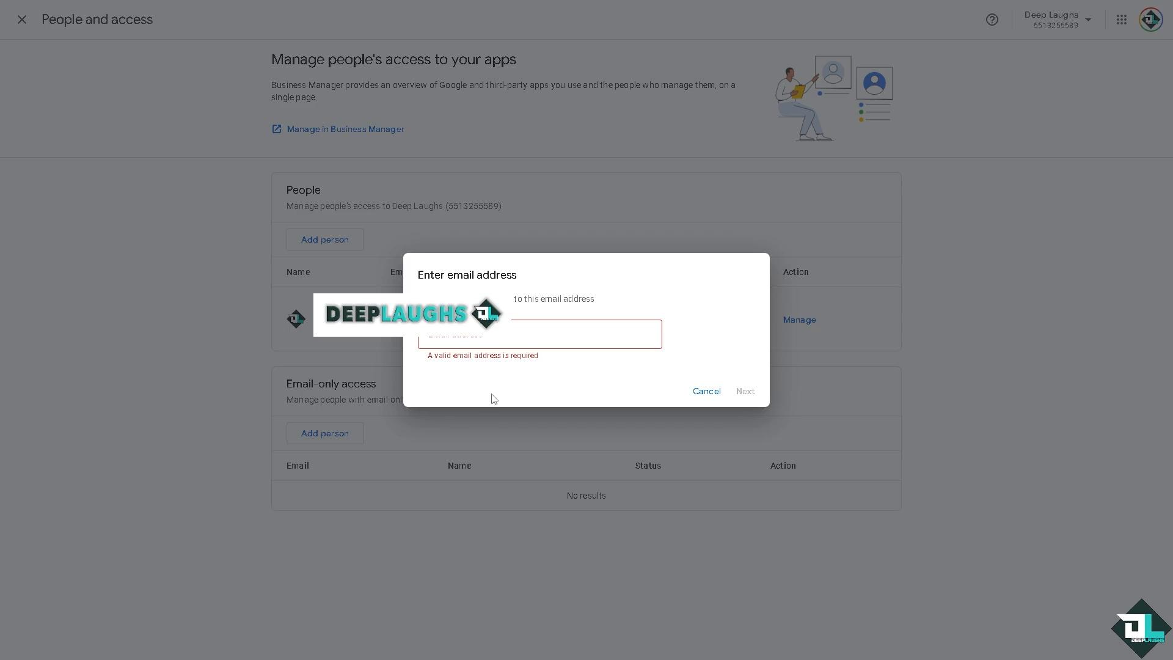
mouse_move(722, 373)
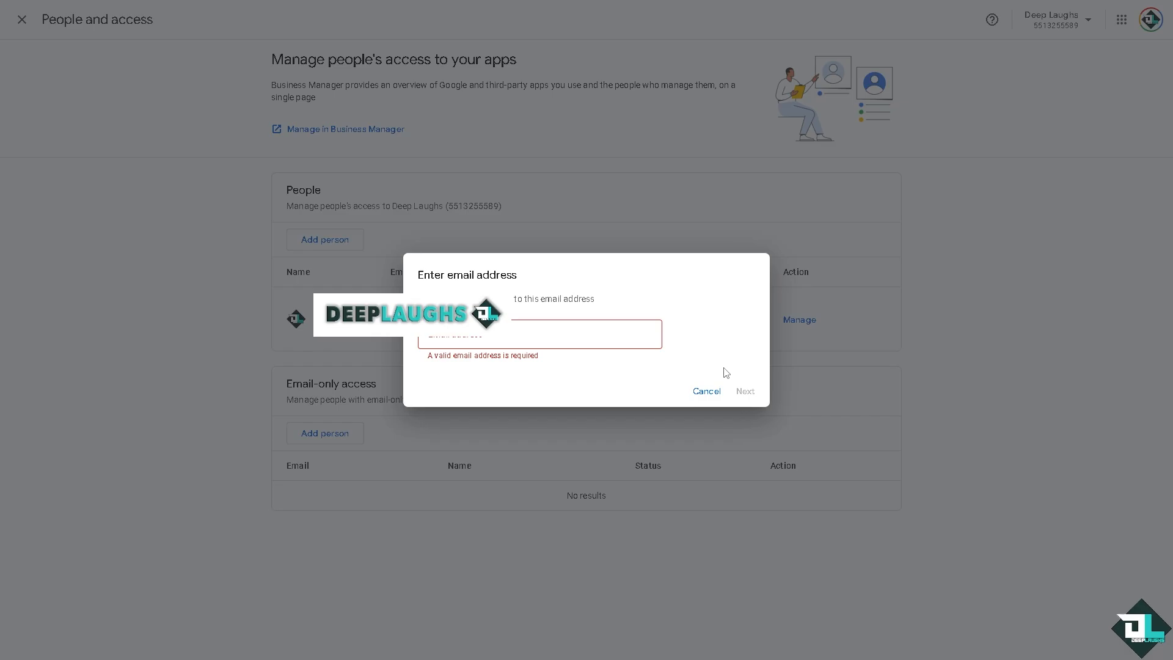
click(704, 391)
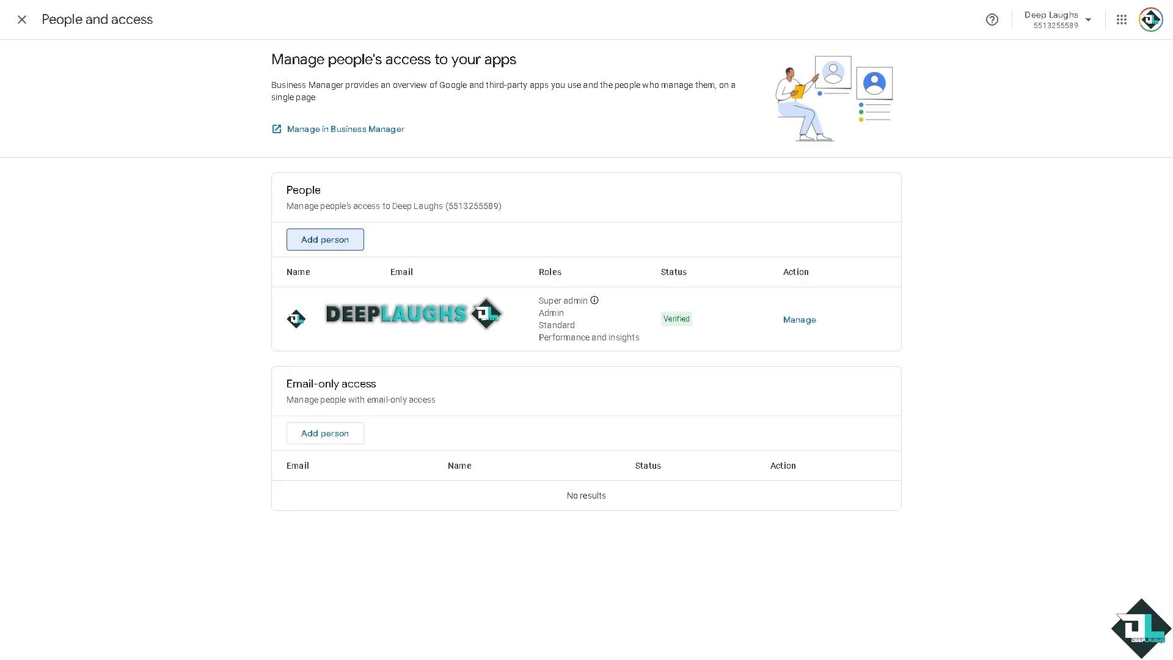
mouse_move(792, 197)
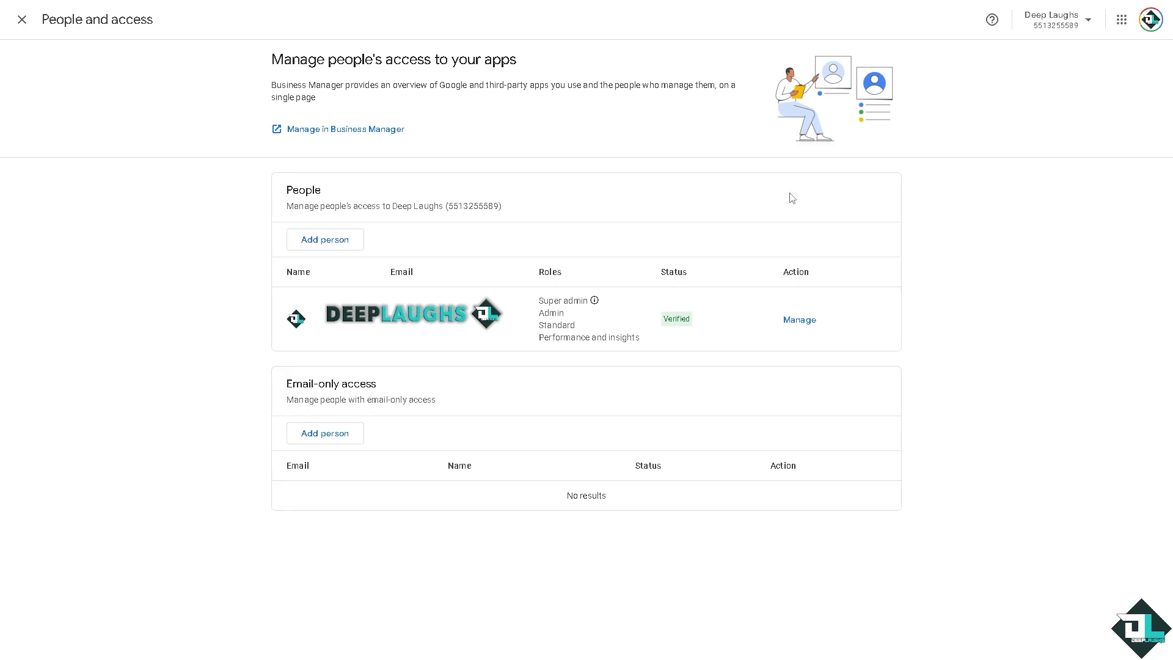
mouse_move(992, 20)
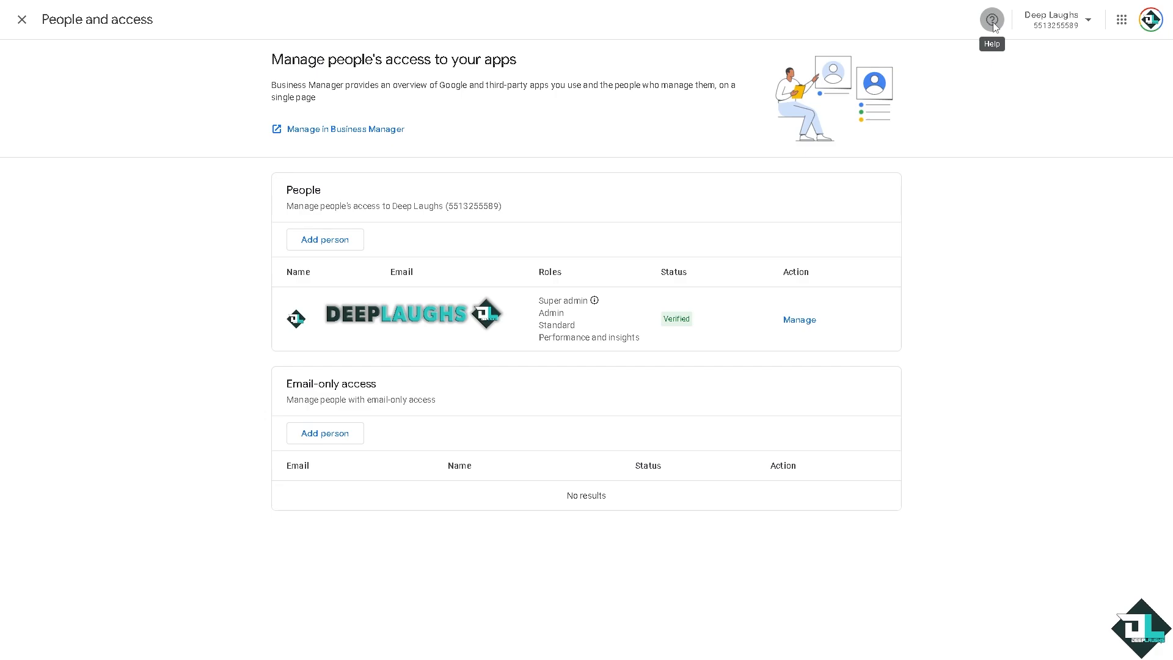
Open Contact us from the Help menu's Need more help section.
click(992, 19)
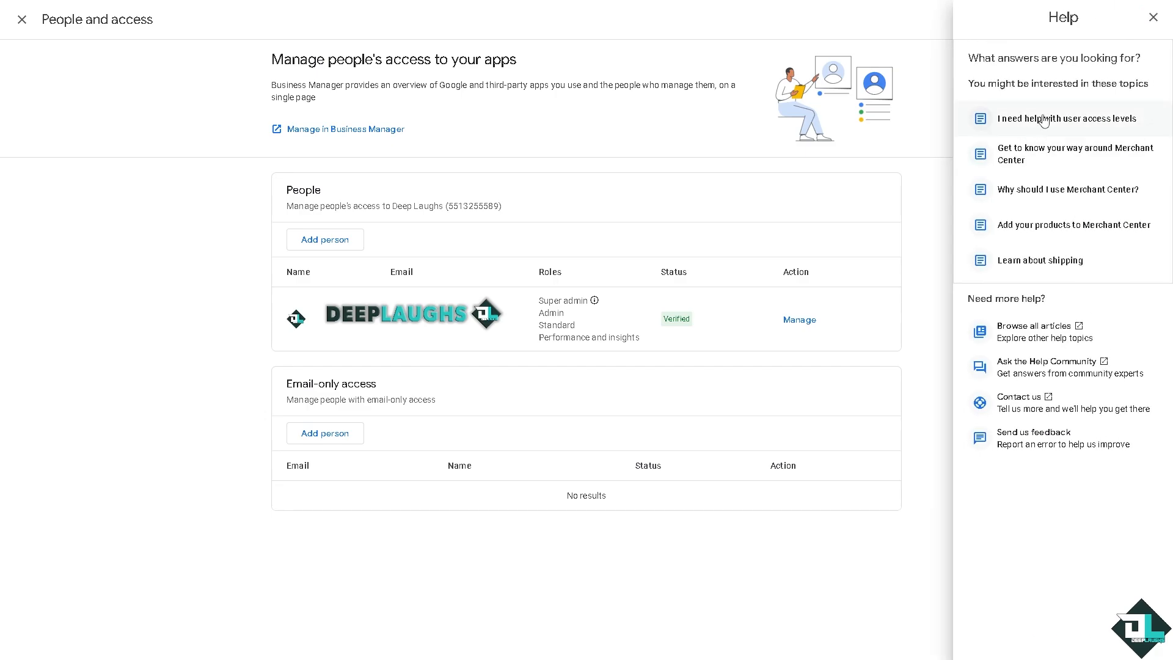
mouse_move(1035, 125)
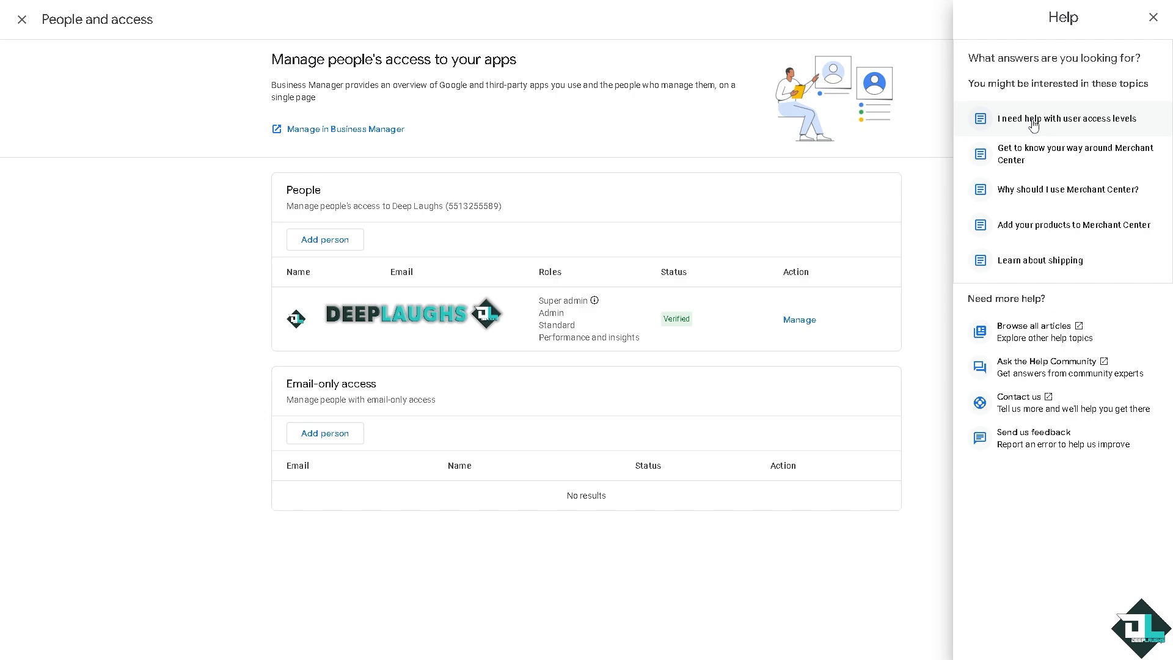
mouse_move(1033, 153)
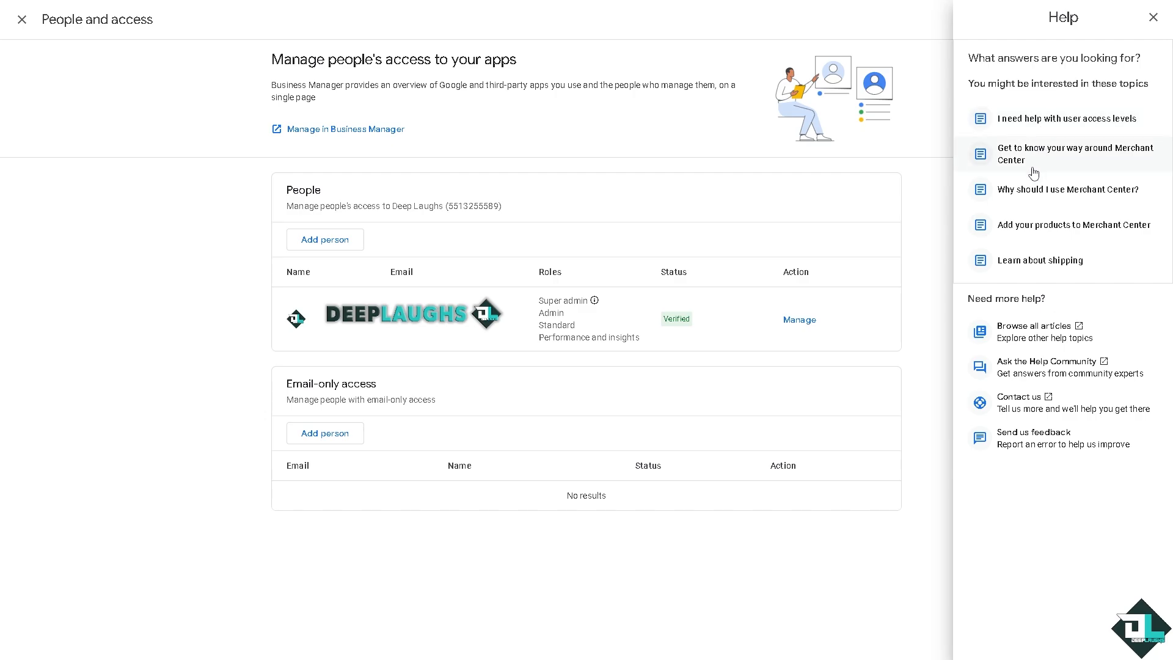
mouse_move(1023, 409)
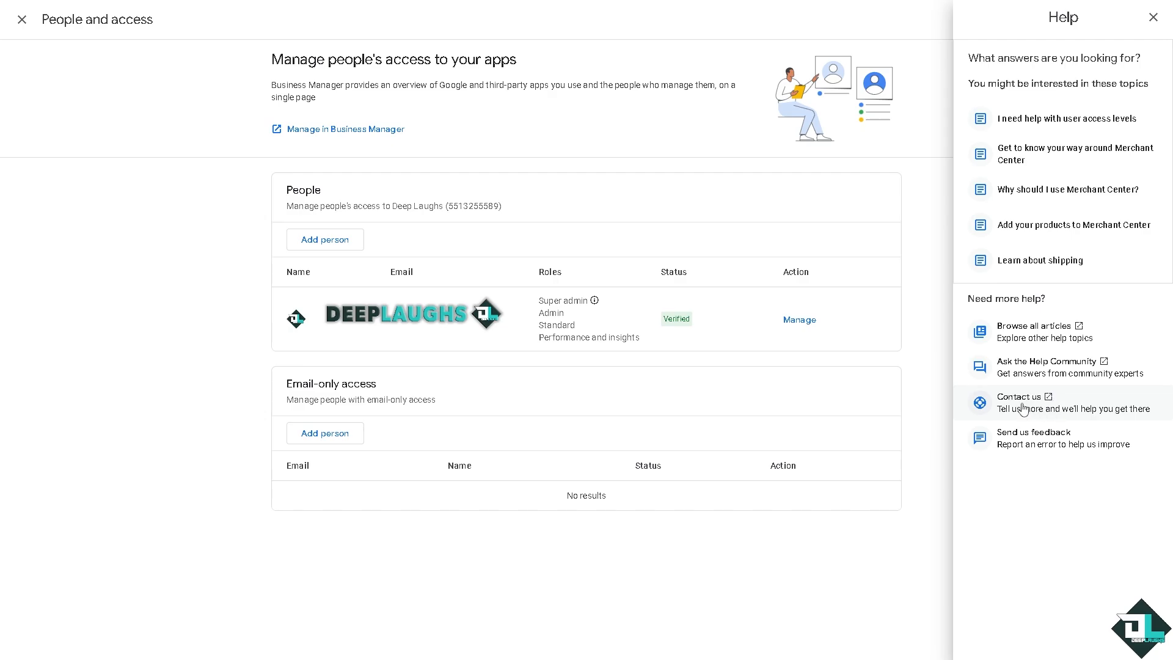
click(1019, 396)
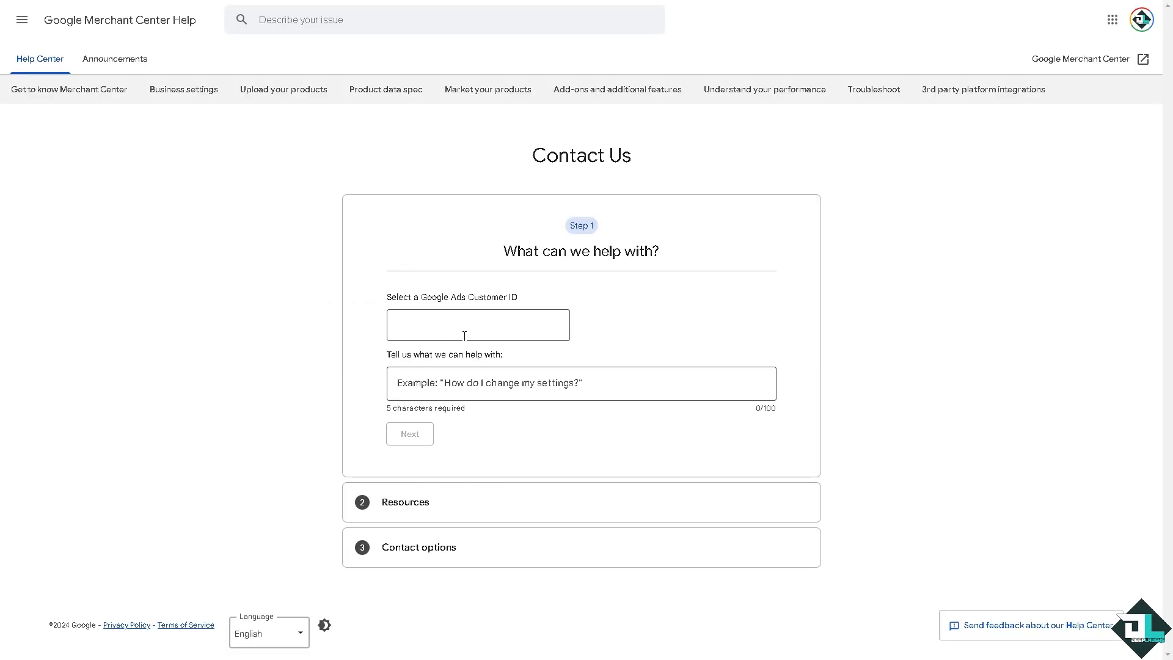
Enter 'how to change super admin in google merchant center' as the help request.
text(how to change super admin in google merchant center)
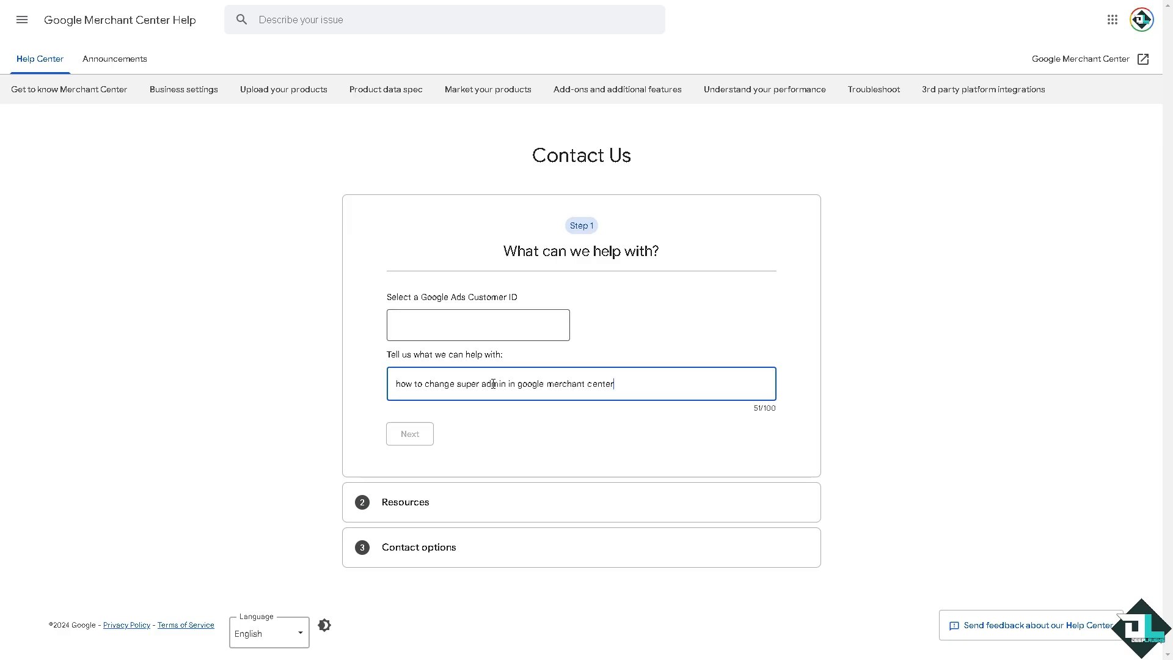
mouse_move(440, 415)
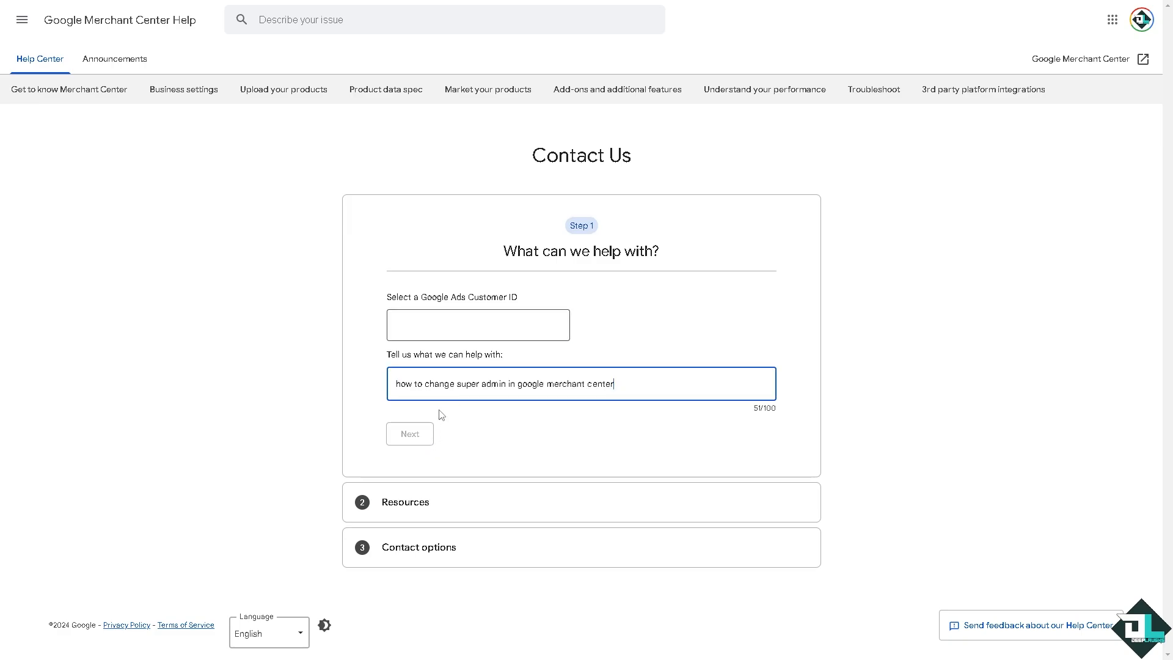
mouse_move(566, 432)
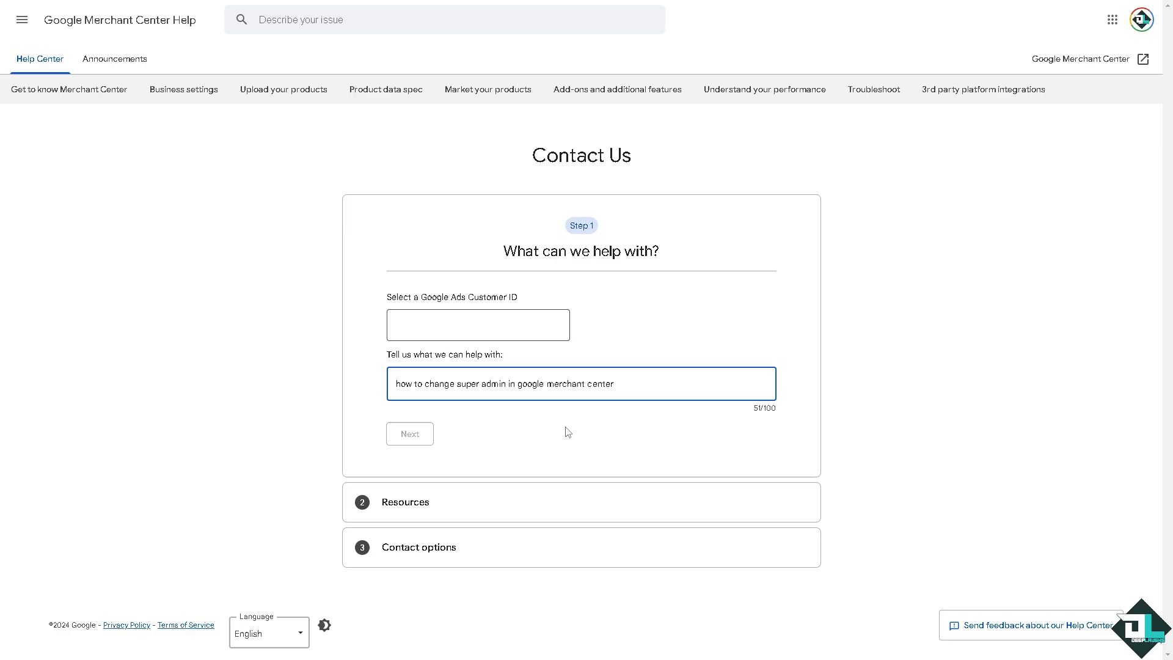